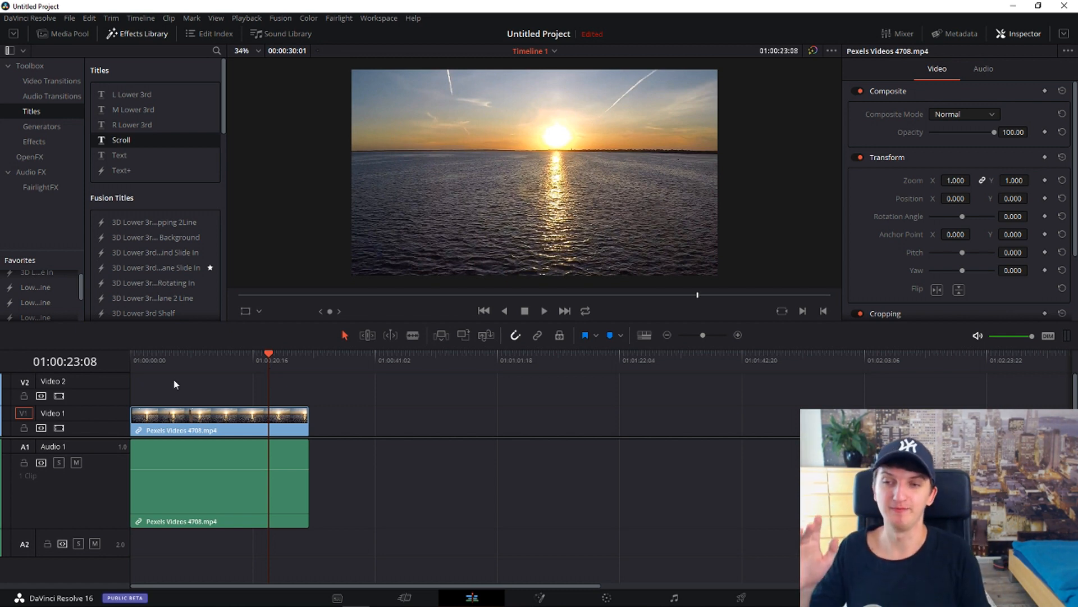
- Scrub through the sunset footage and toggle the Effects Library off and back on
click(182, 360)
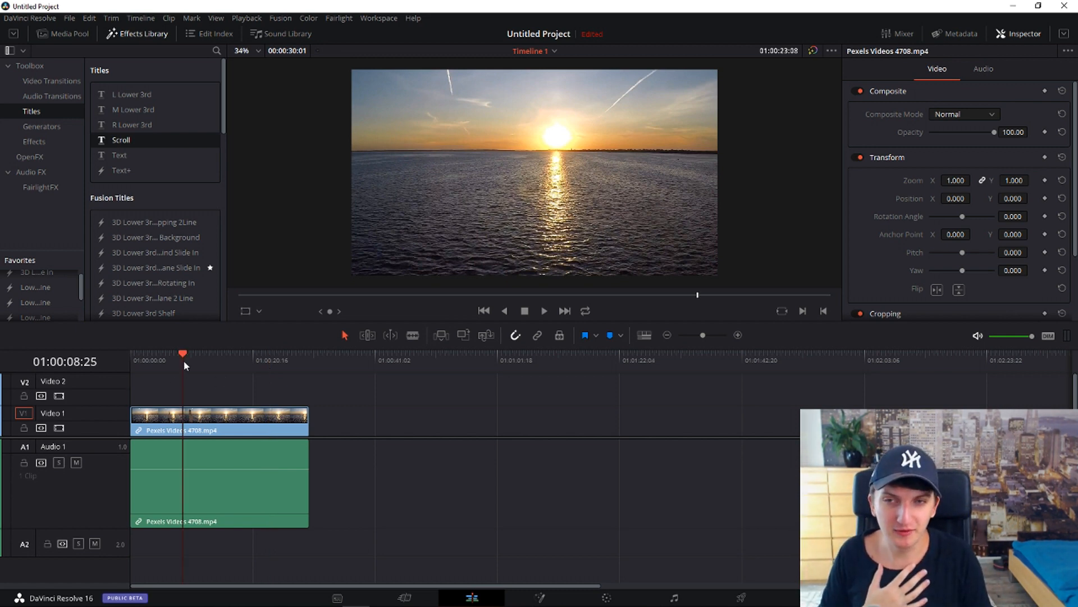
drag(182, 354, 199, 353)
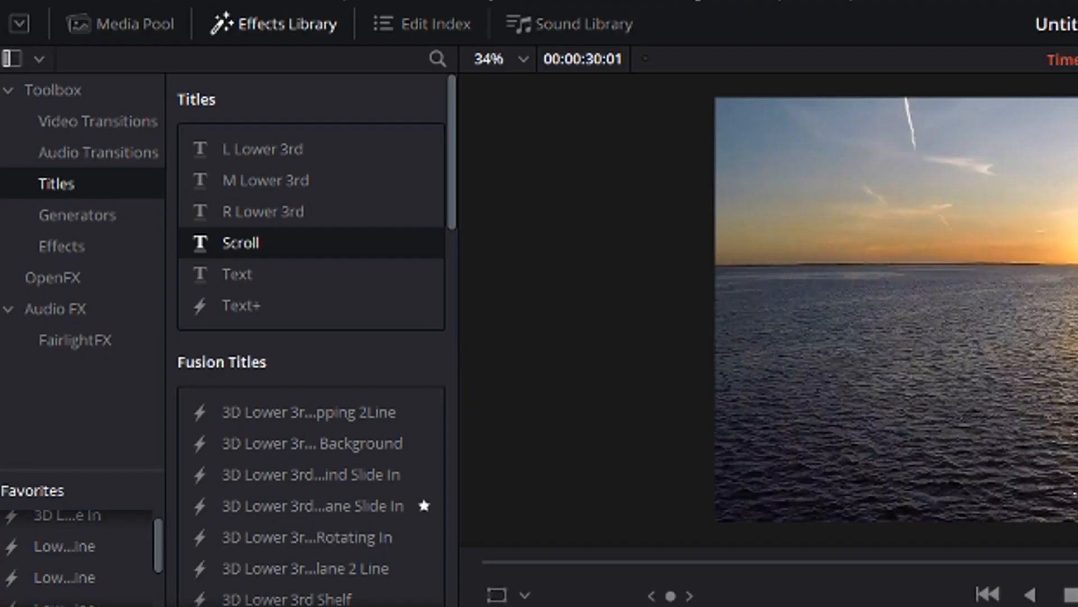
mouse_move(387, 249)
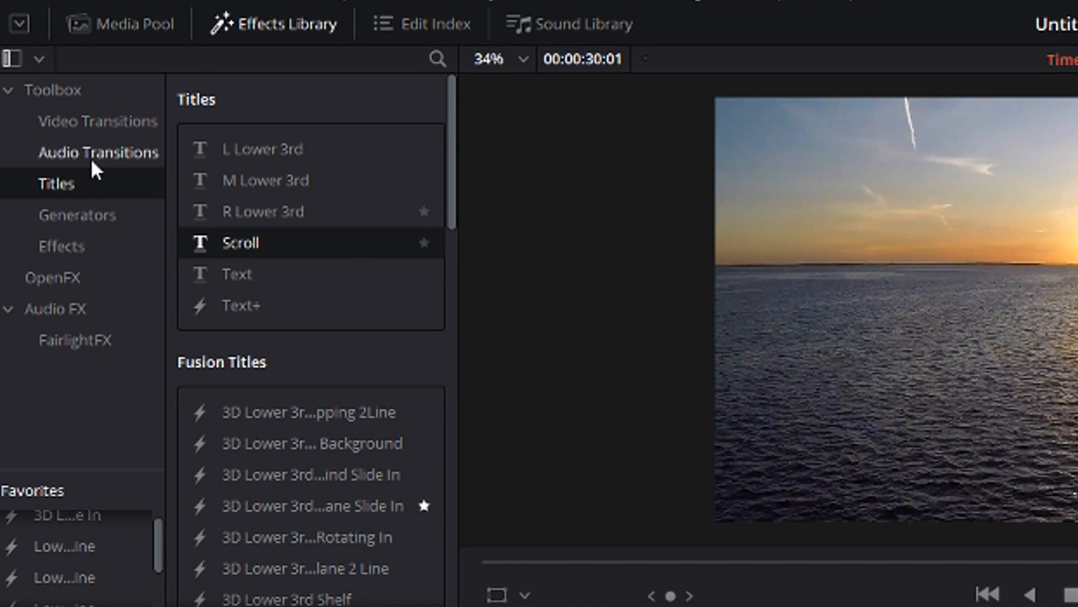
click(273, 24)
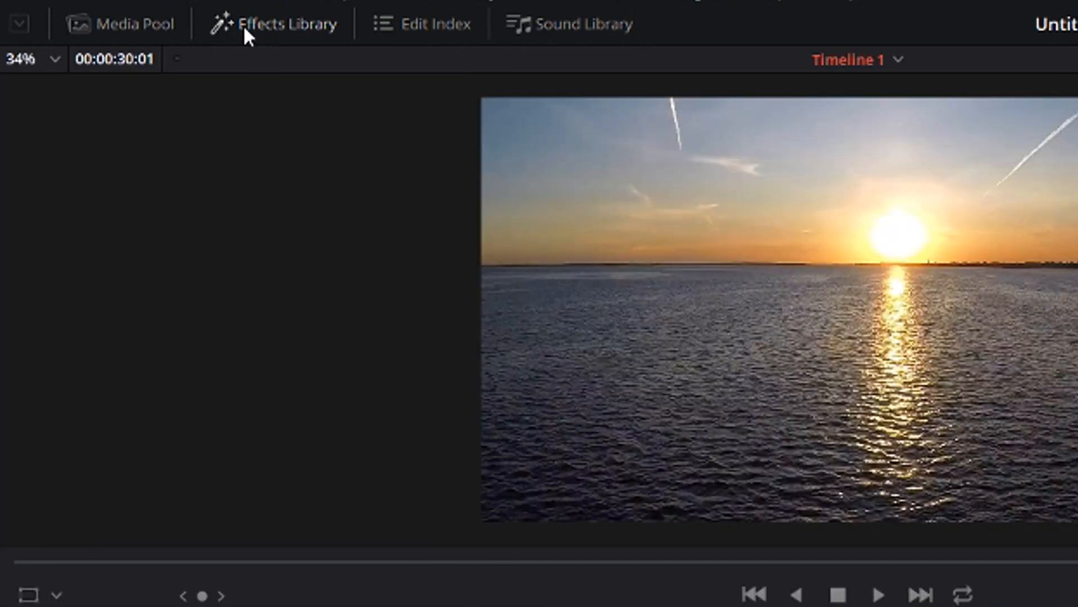
click(278, 24)
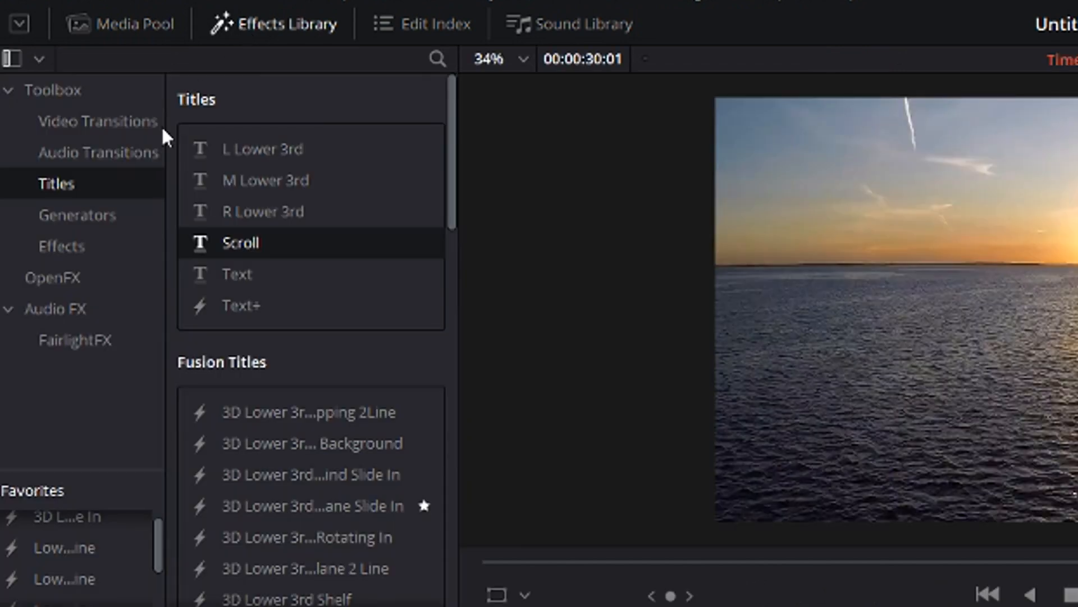
mouse_move(84, 185)
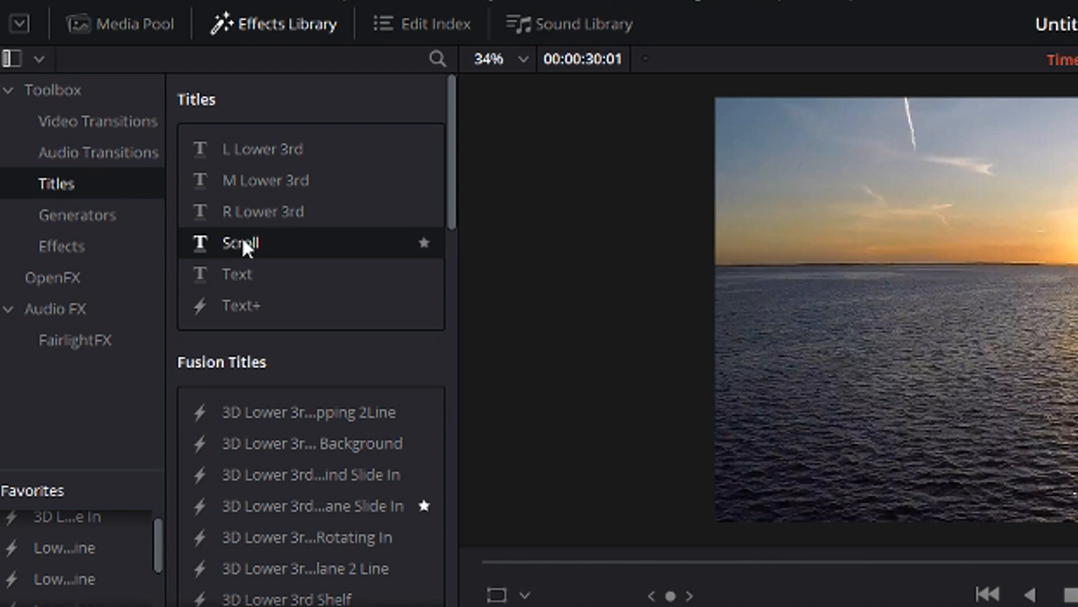
mouse_move(233, 256)
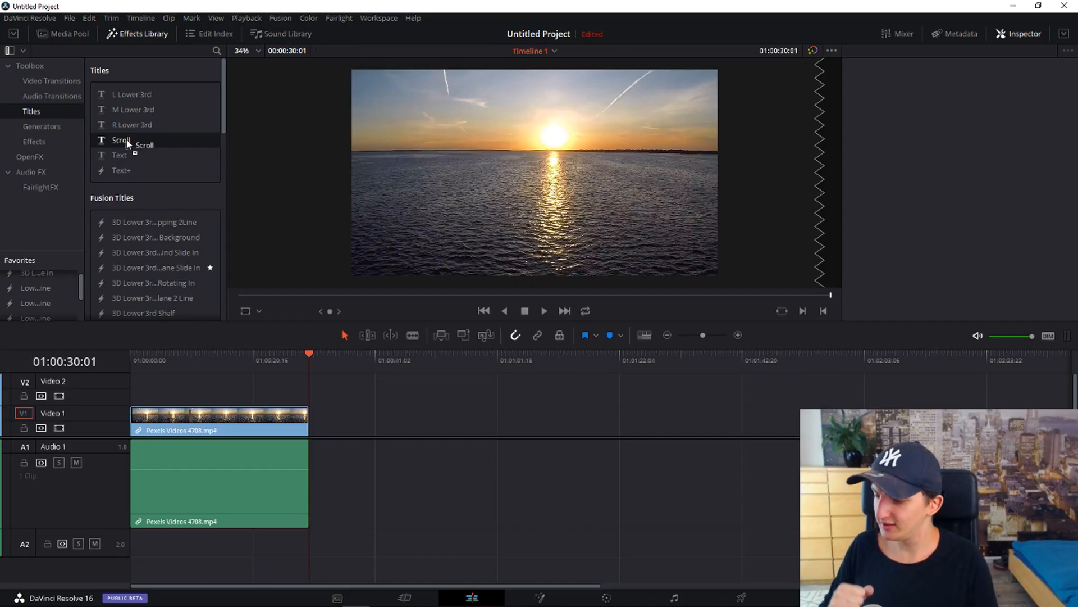
- Place the Scroll title on Video 2 right after the sunset clip and lengthen it
drag(121, 140, 350, 388)
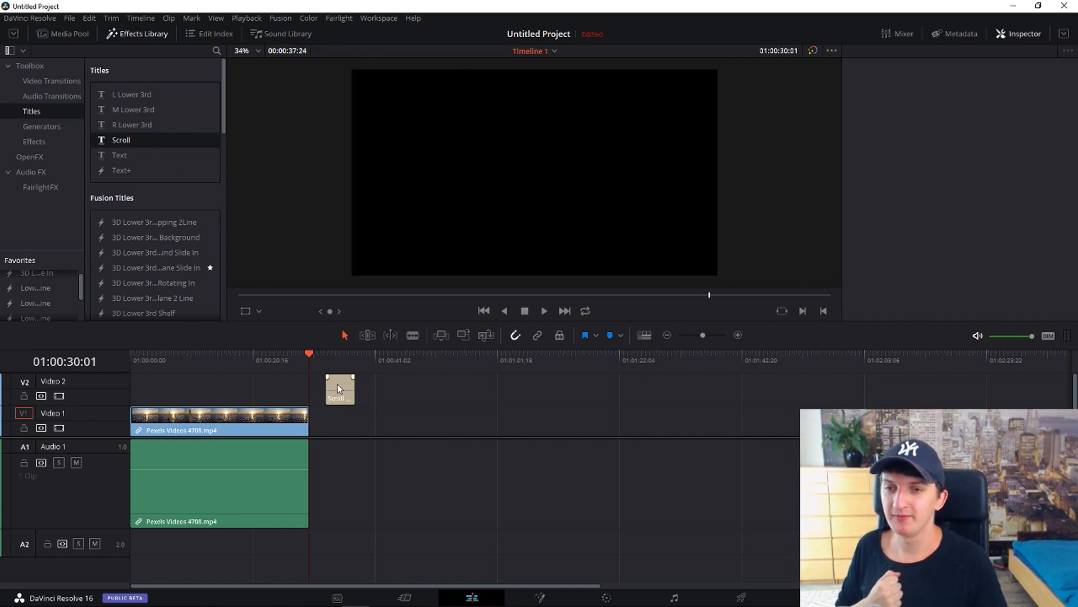
click(339, 388)
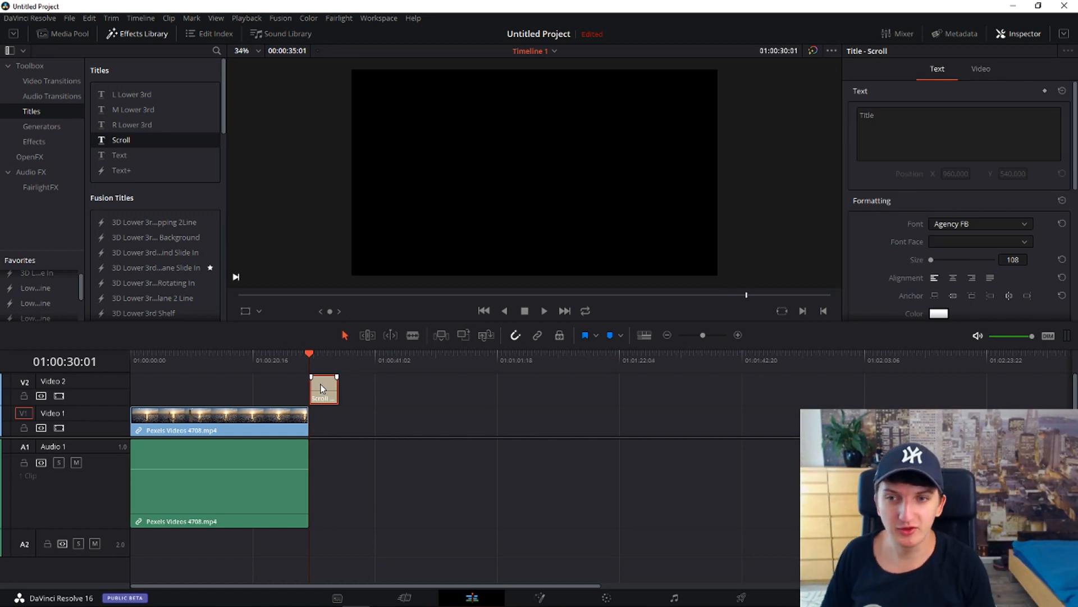
drag(337, 389, 380, 389)
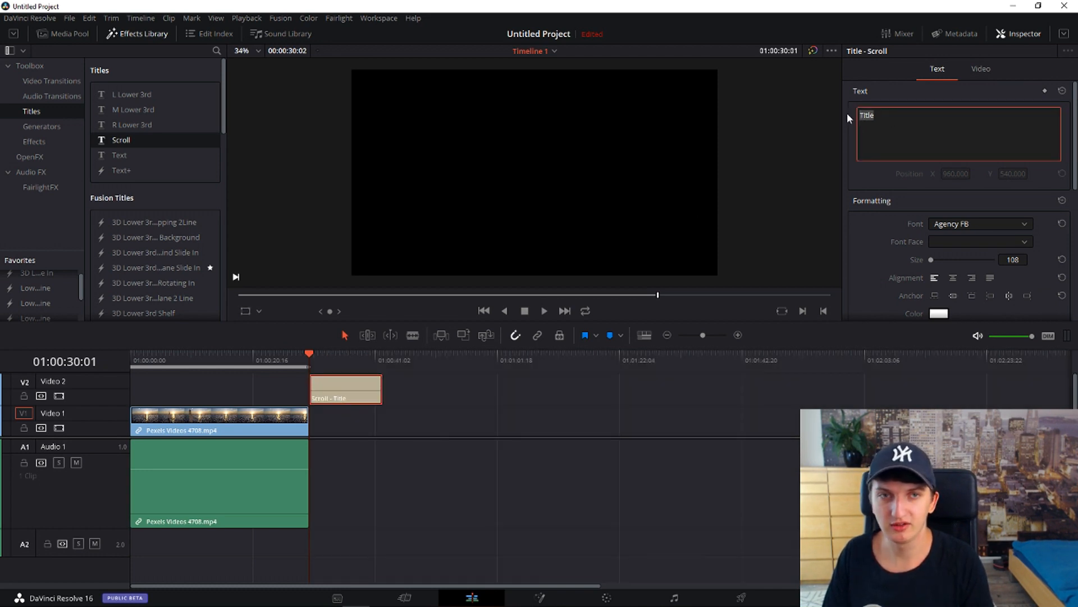
- Enter the credit lines: Producer, Video Editor, Marcus Stone, Make up, Marcus Stone
text(Producer)
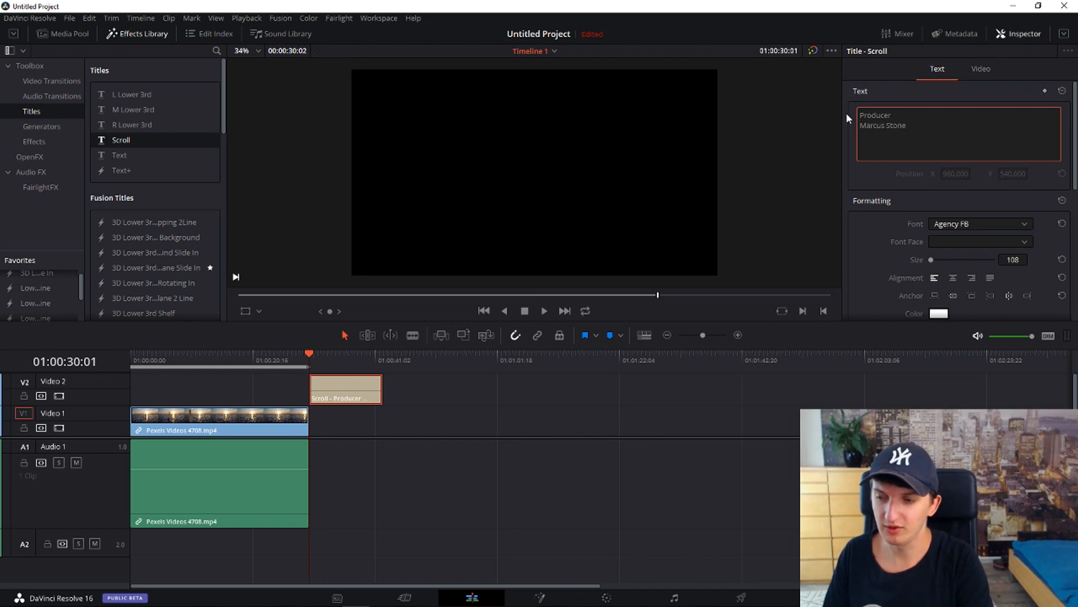
text(Video Editor)
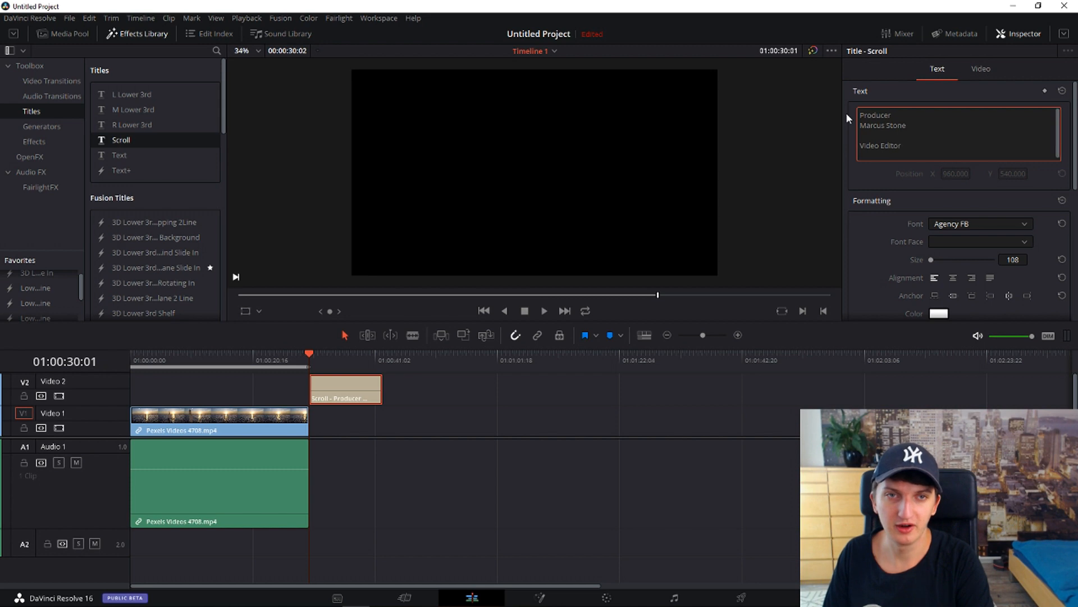
text(Marcus Stone)
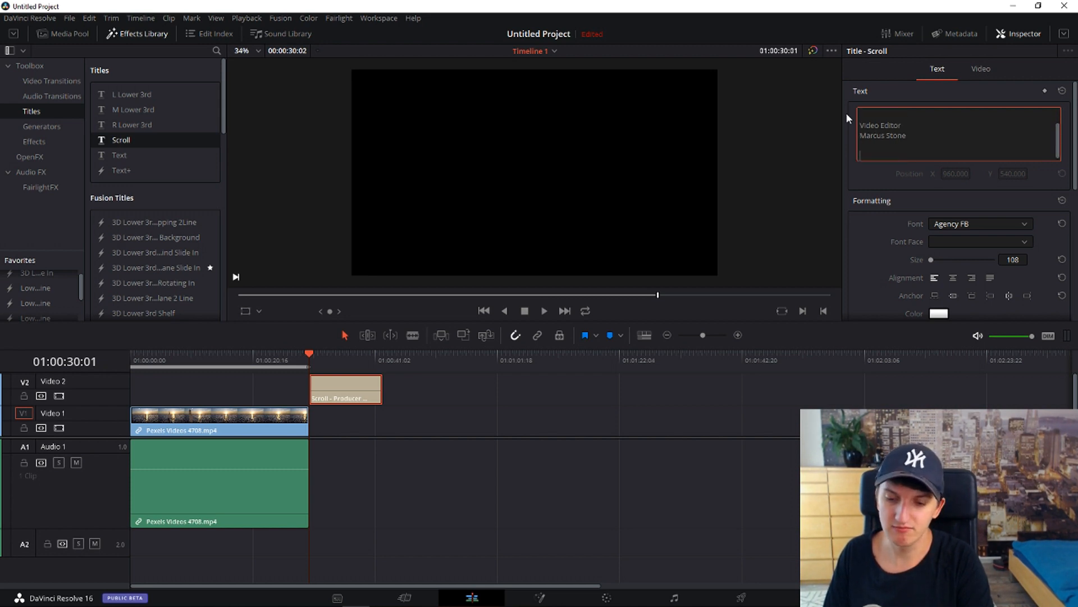
text(Make up)
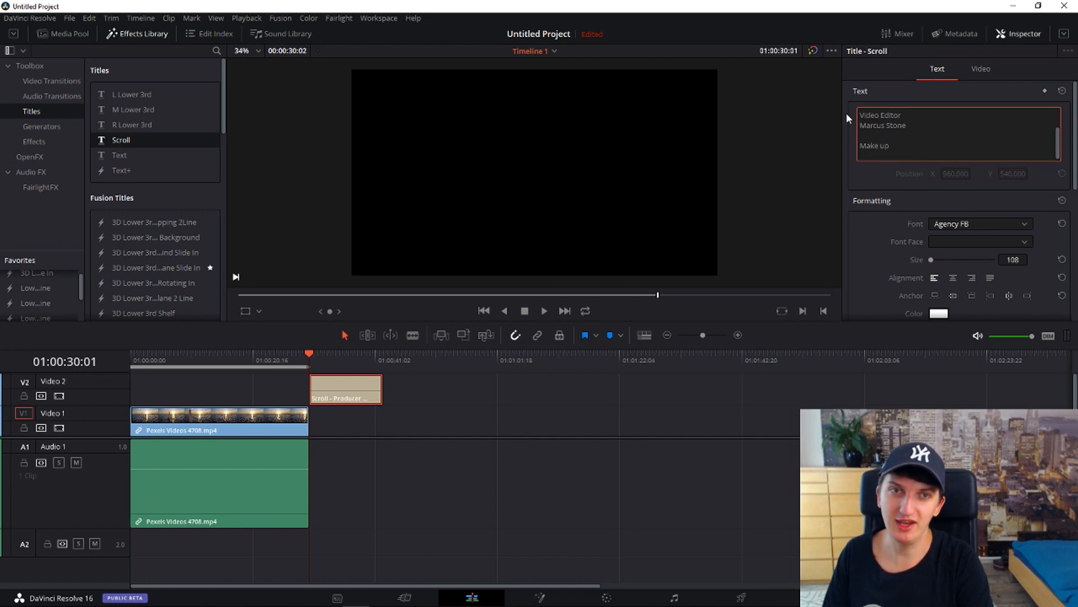
text(Marcus Stone)
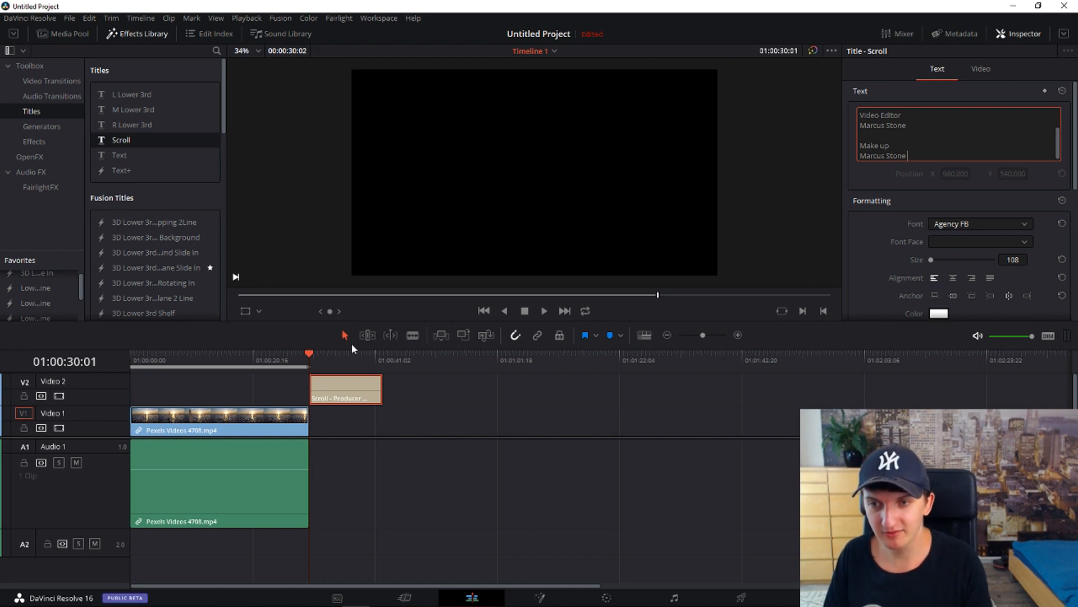
mouse_move(333, 437)
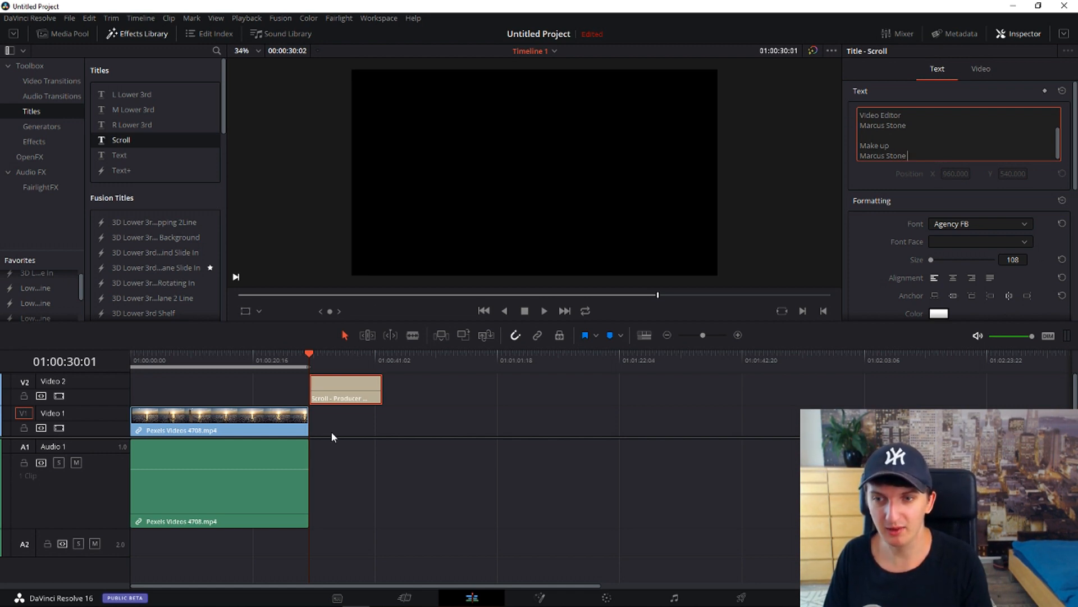
- Move the playhead onto a frame inside the title clip to preview the credits
click(544, 311)
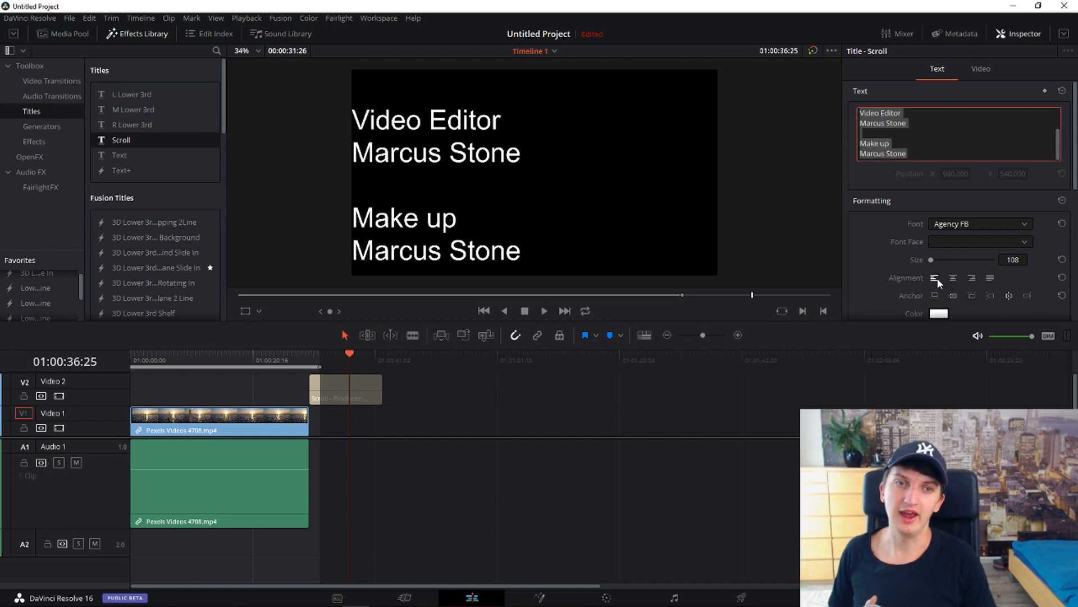
- Center the credit text and set its font to Bahnschrift Condensed Light
click(953, 277)
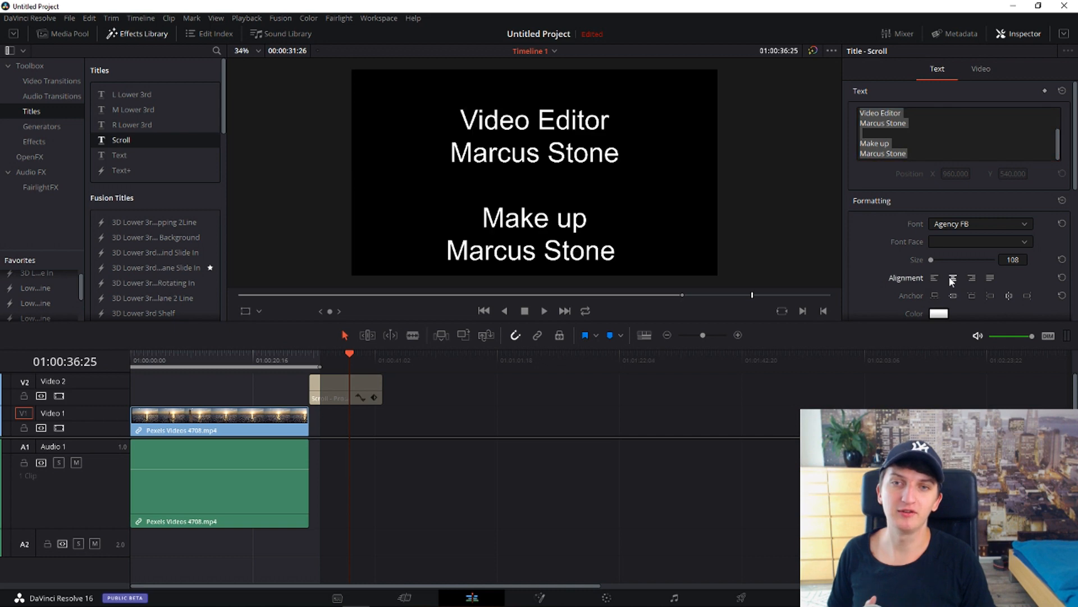
click(981, 224)
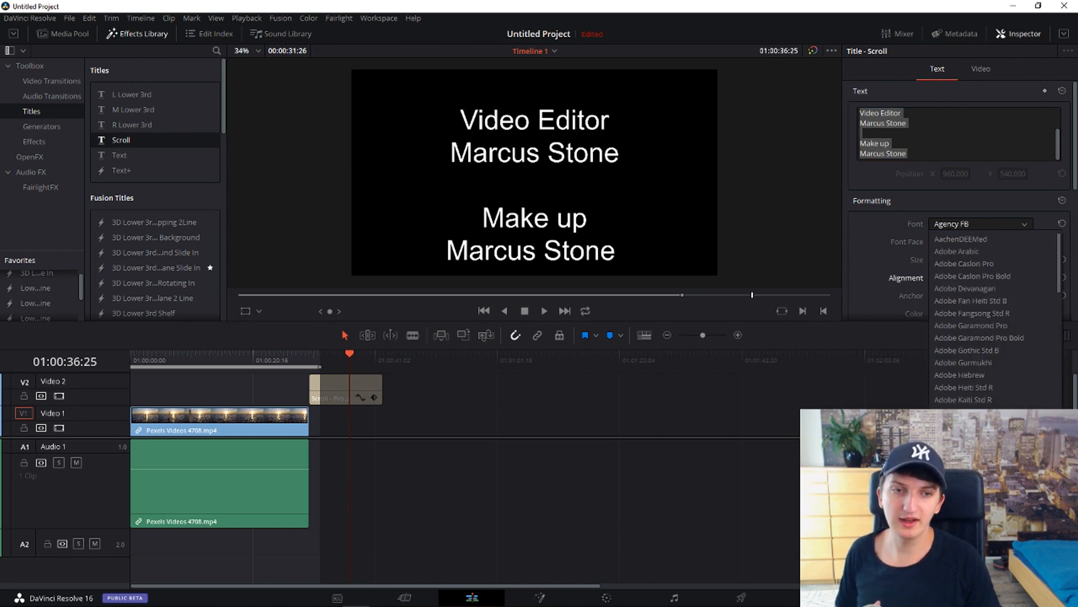
click(980, 223)
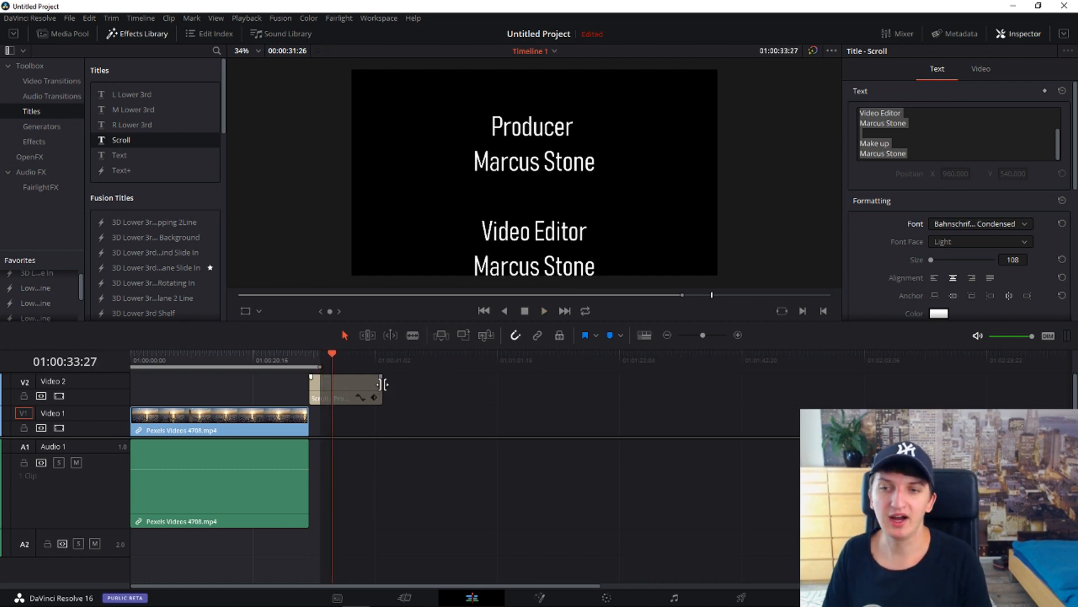
- Stretch the title clip's right edge far right, then return the playhead to its start
drag(382, 383, 593, 383)
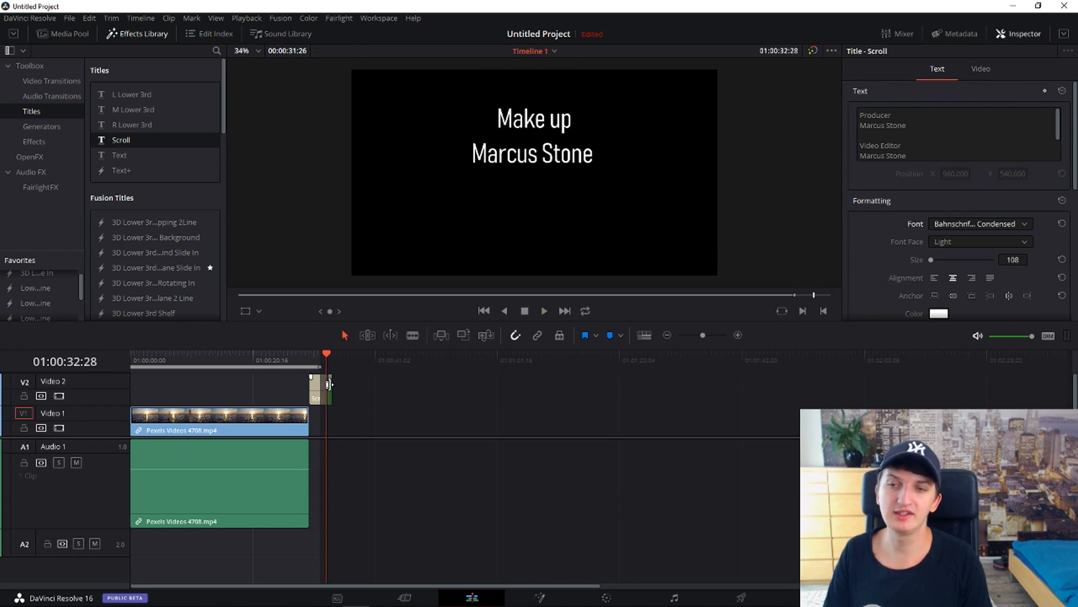
drag(331, 386, 567, 385)
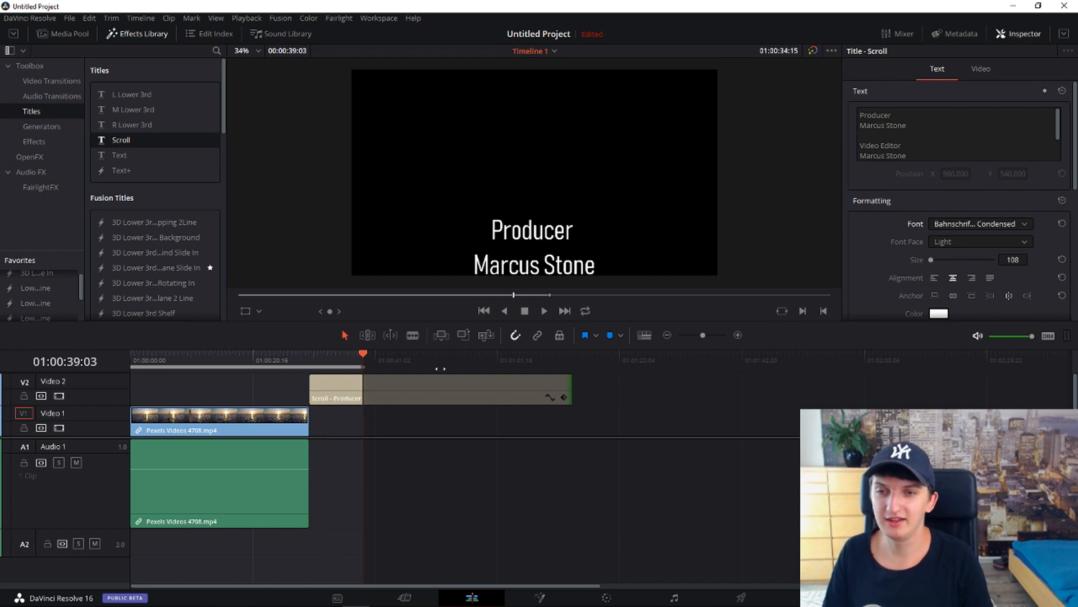
click(309, 361)
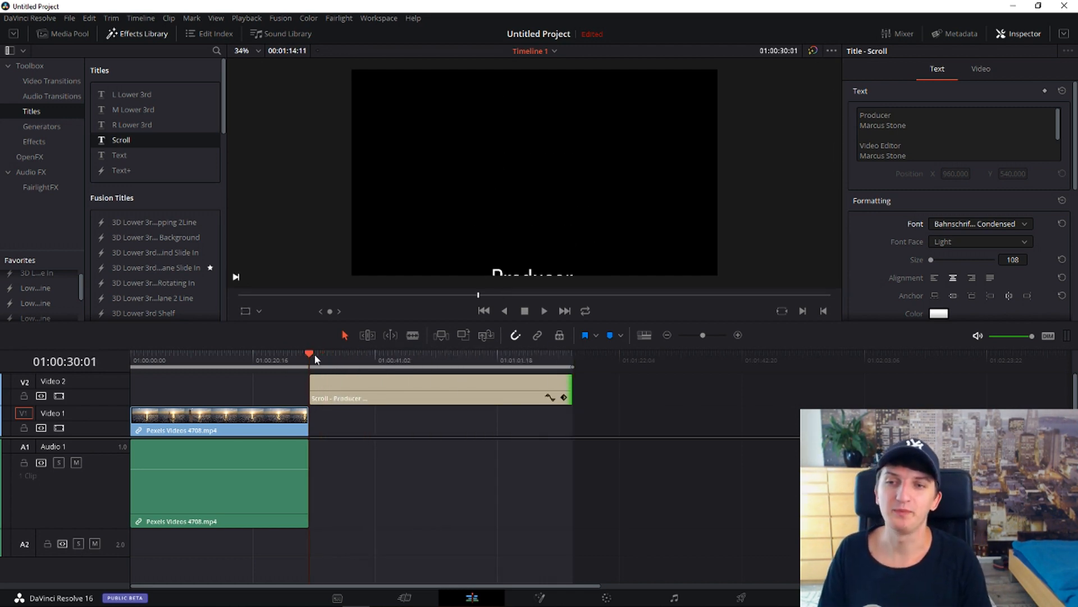
click(545, 310)
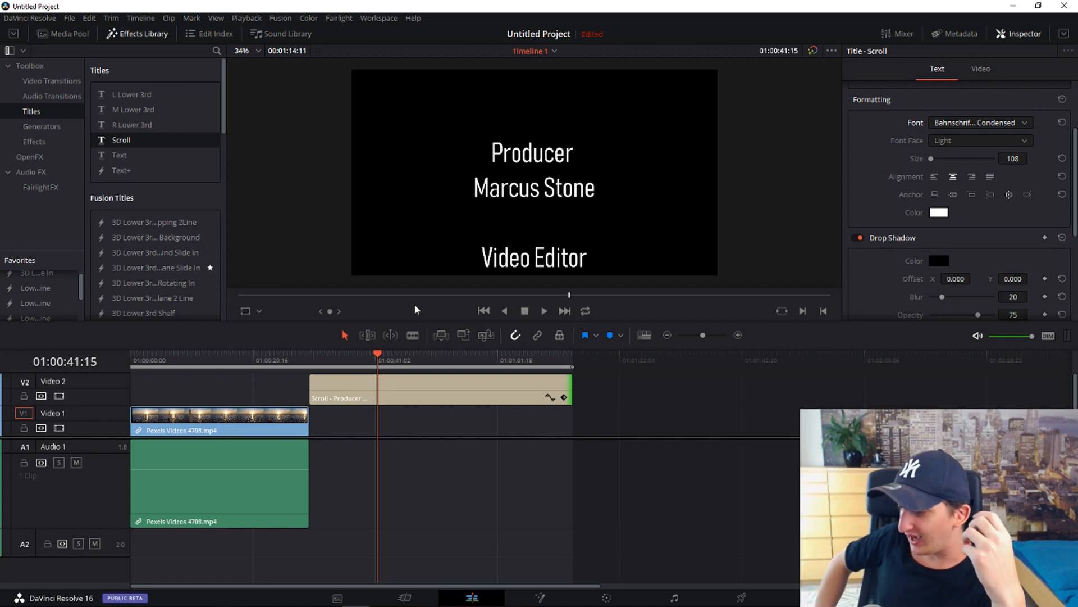
mouse_move(421, 301)
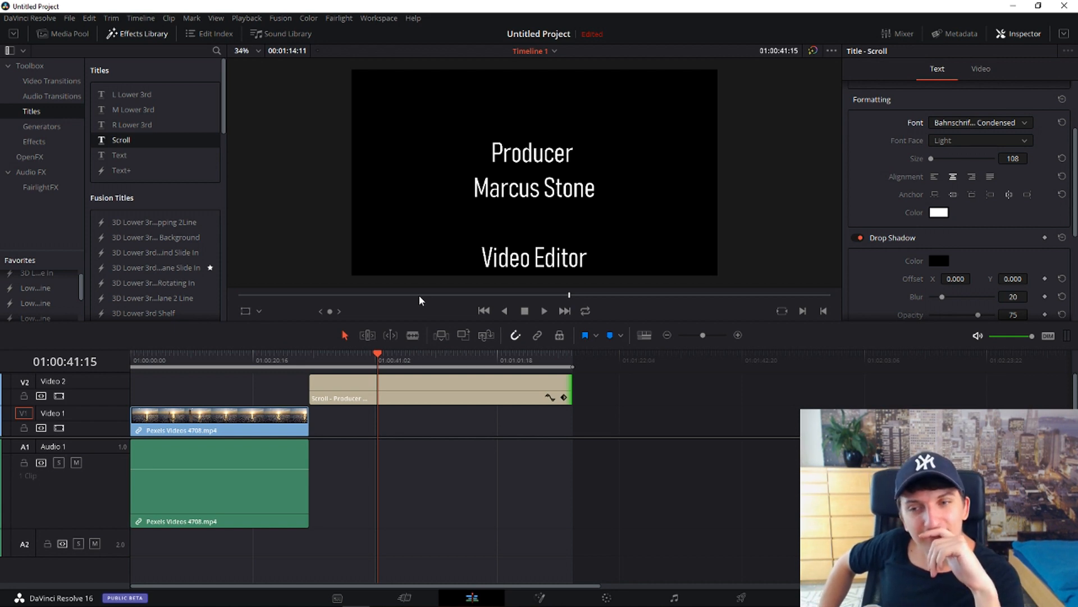
mouse_move(502, 282)
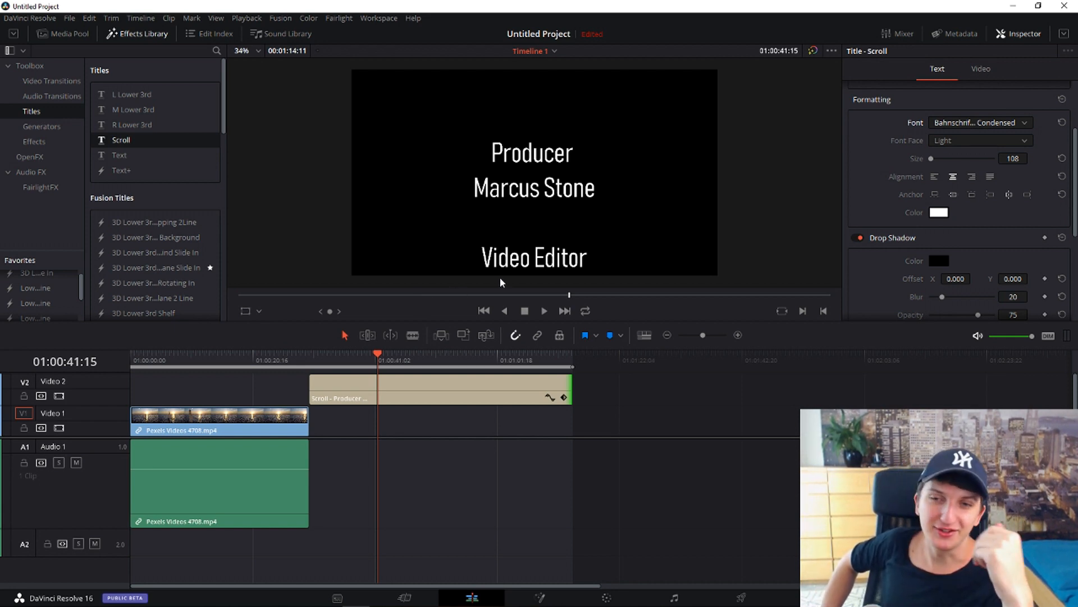
mouse_move(768, 373)
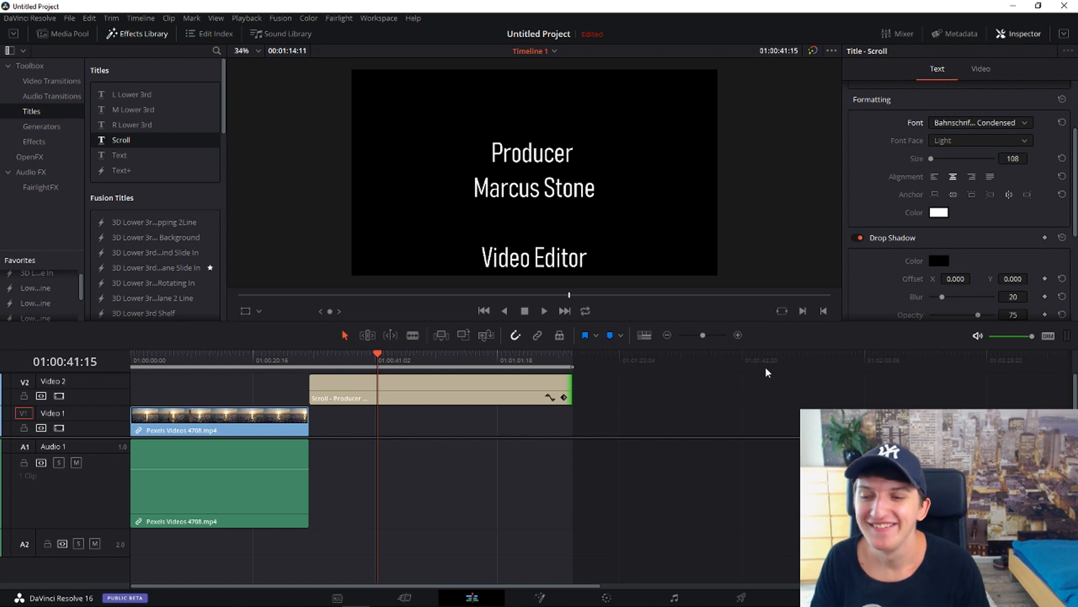